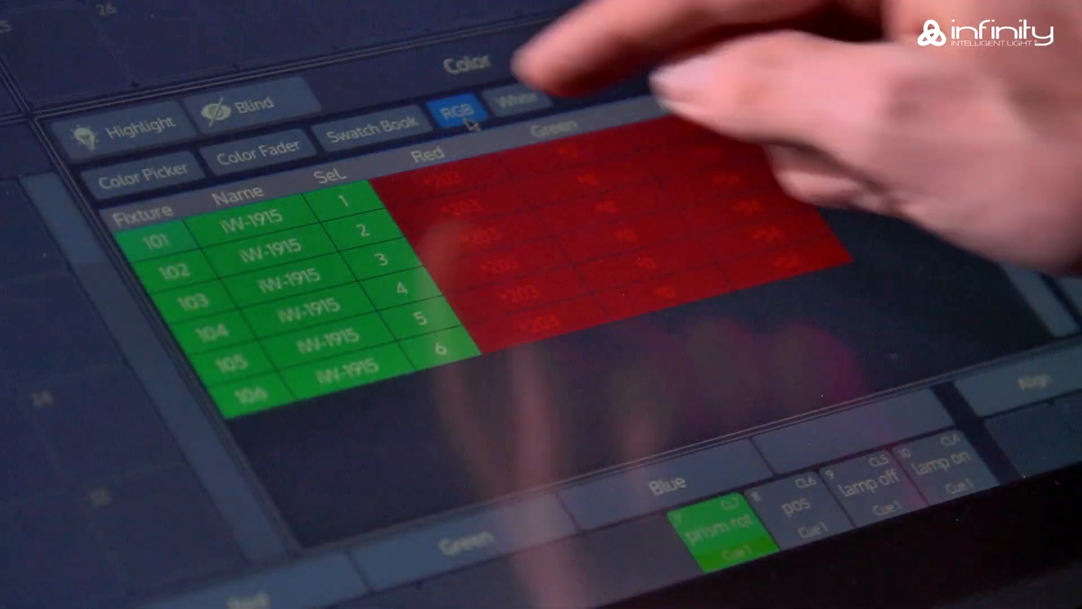
Switch the lower pane from the RGB colour picker to the Virtual Executors grid
click(261, 146)
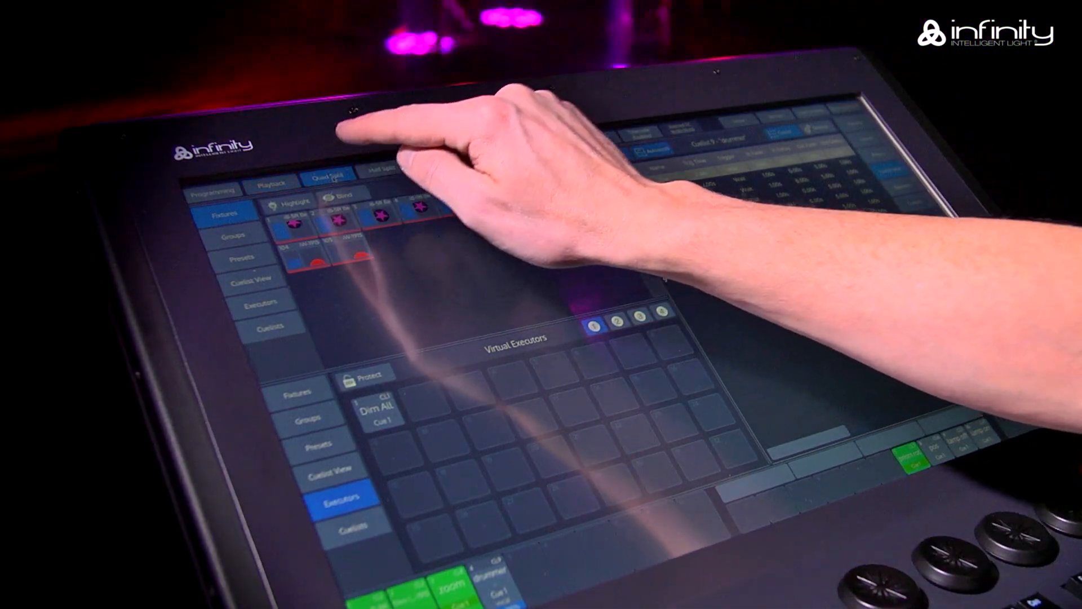
Show Cuelist 56 'Start' in the Cuelist View with its cues, triggers and fade times
click(308, 417)
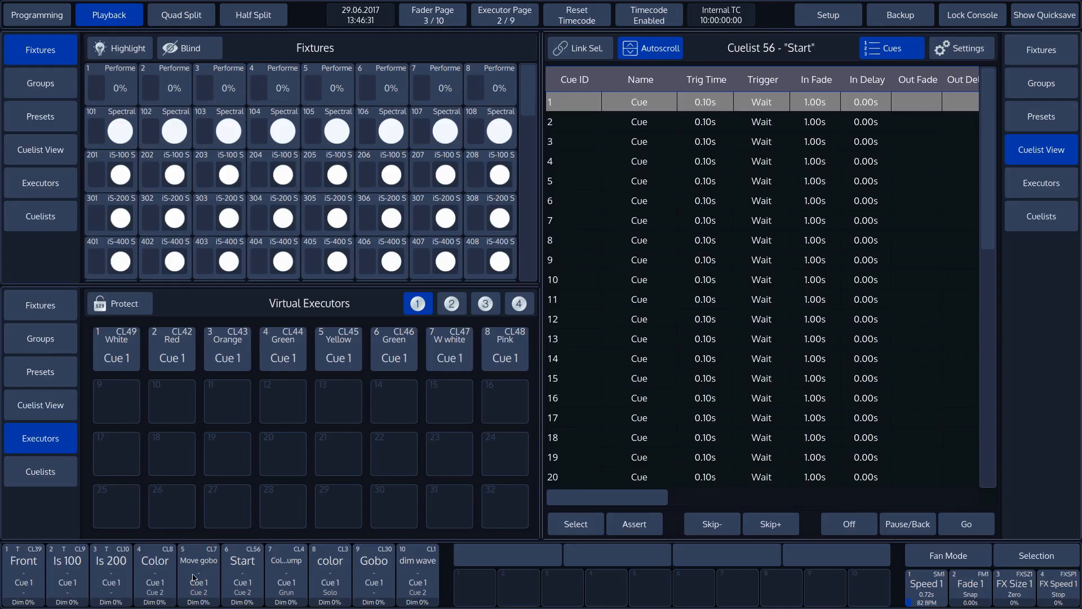
Load Cuelist 7 'Move gobo' and show its Settings: Tracking on, Loop at End, 2.00s release
click(198, 559)
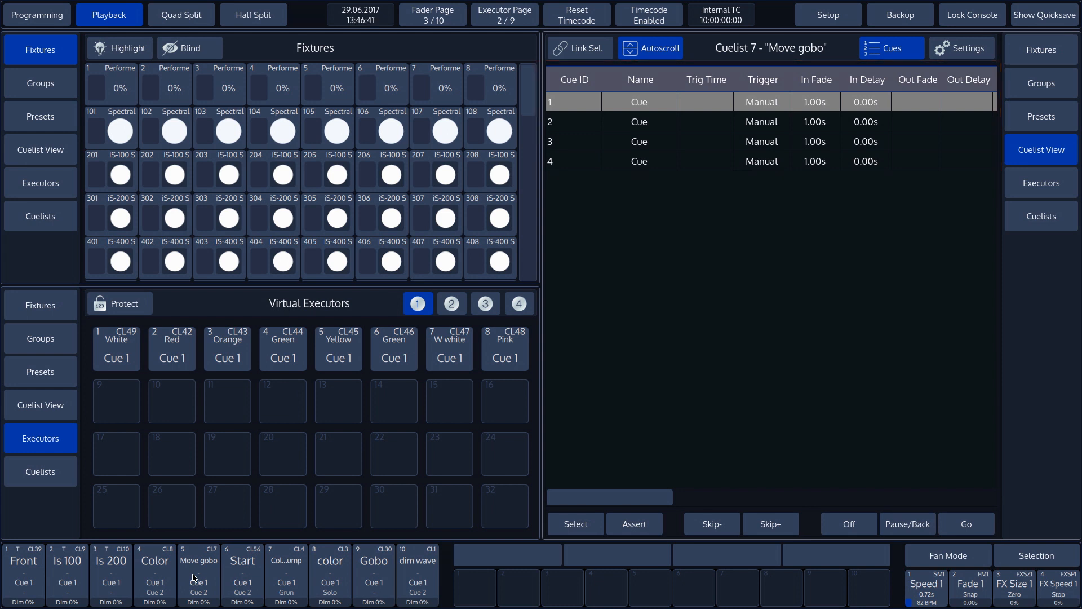
click(962, 49)
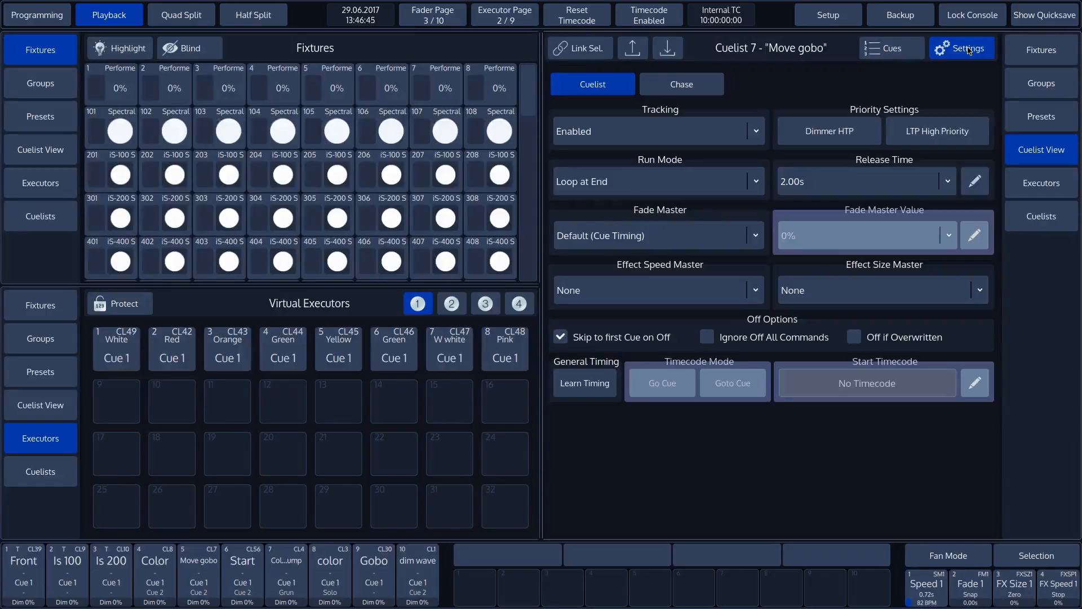